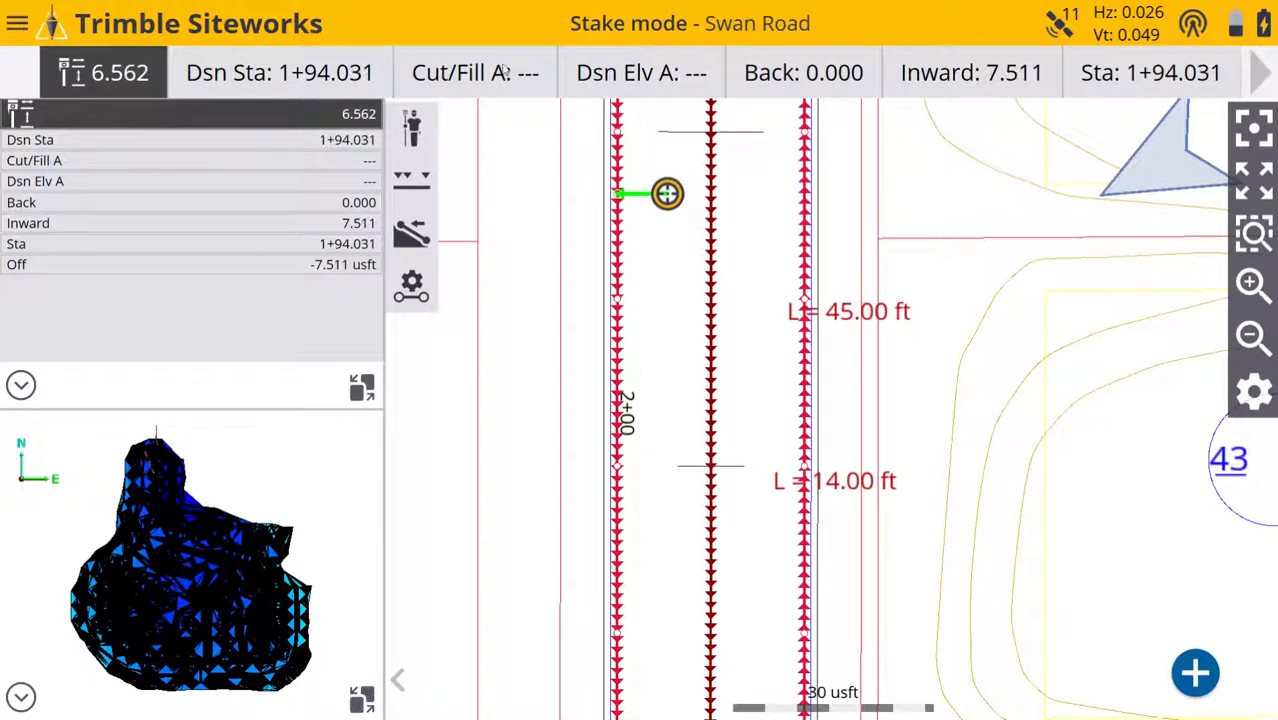
- Open the Info Bar/Panel configuration from Settings in the main menu
{"action": "left_click", "coordinate": [22, 25]}
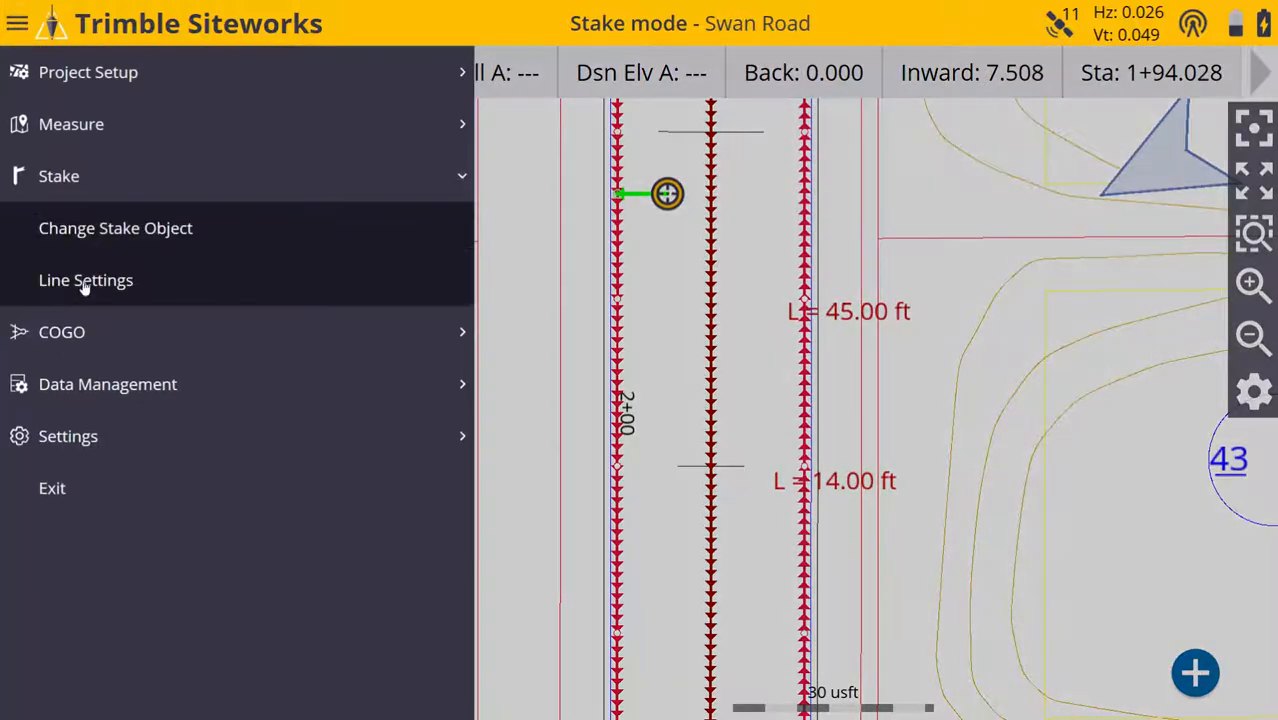
{"action": "left_click", "coordinate": [76, 436]}
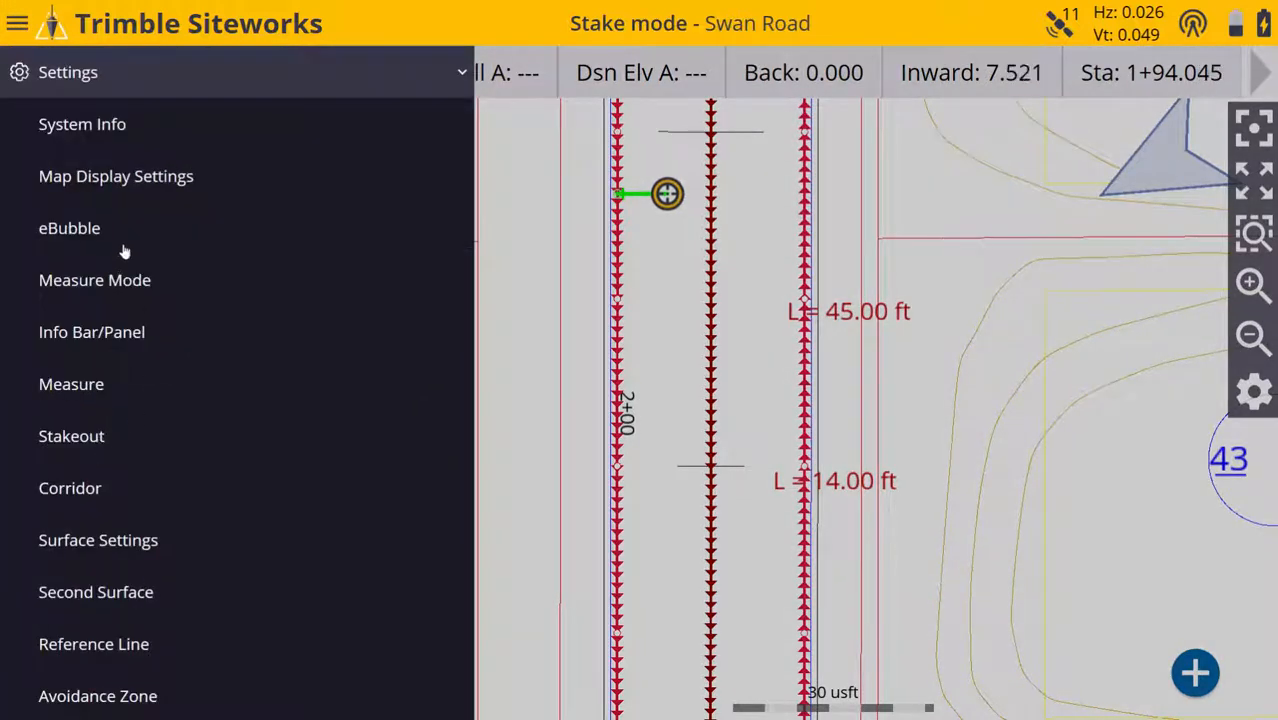
{"action": "left_click", "coordinate": [91, 331]}
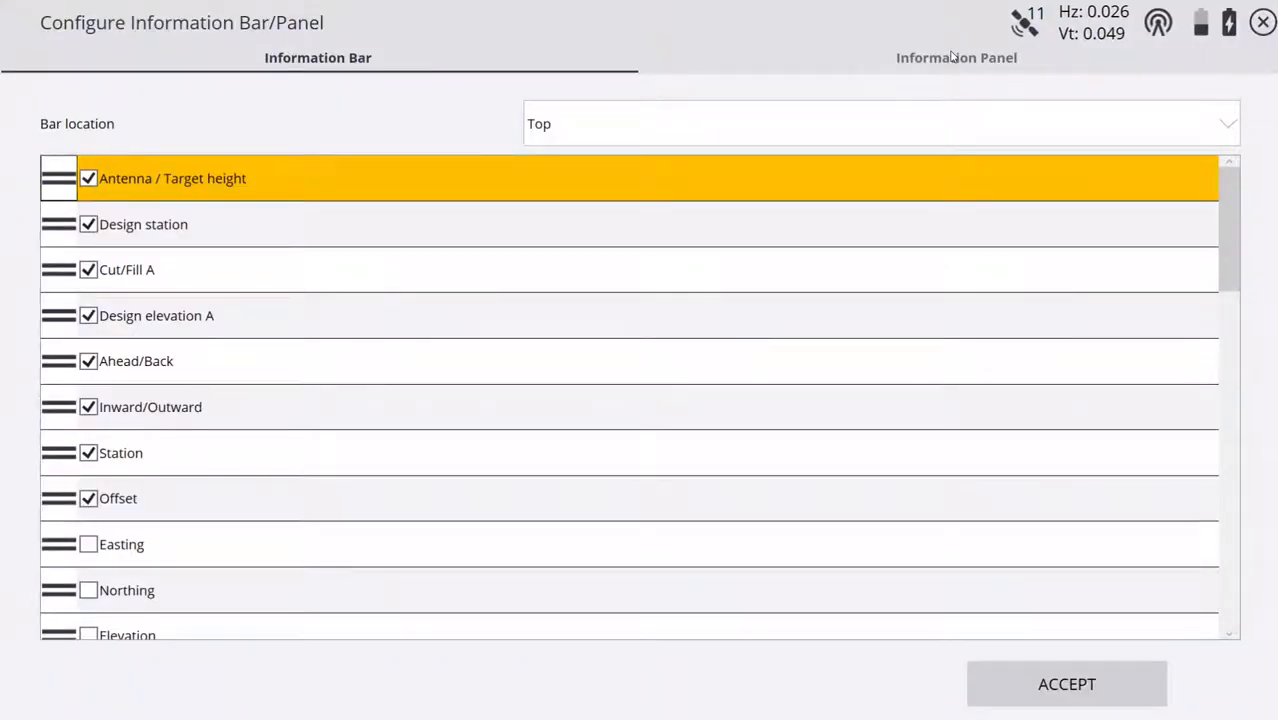
- Enable Reference offset in the Information Panel item list
{"action": "left_click", "coordinate": [956, 57]}
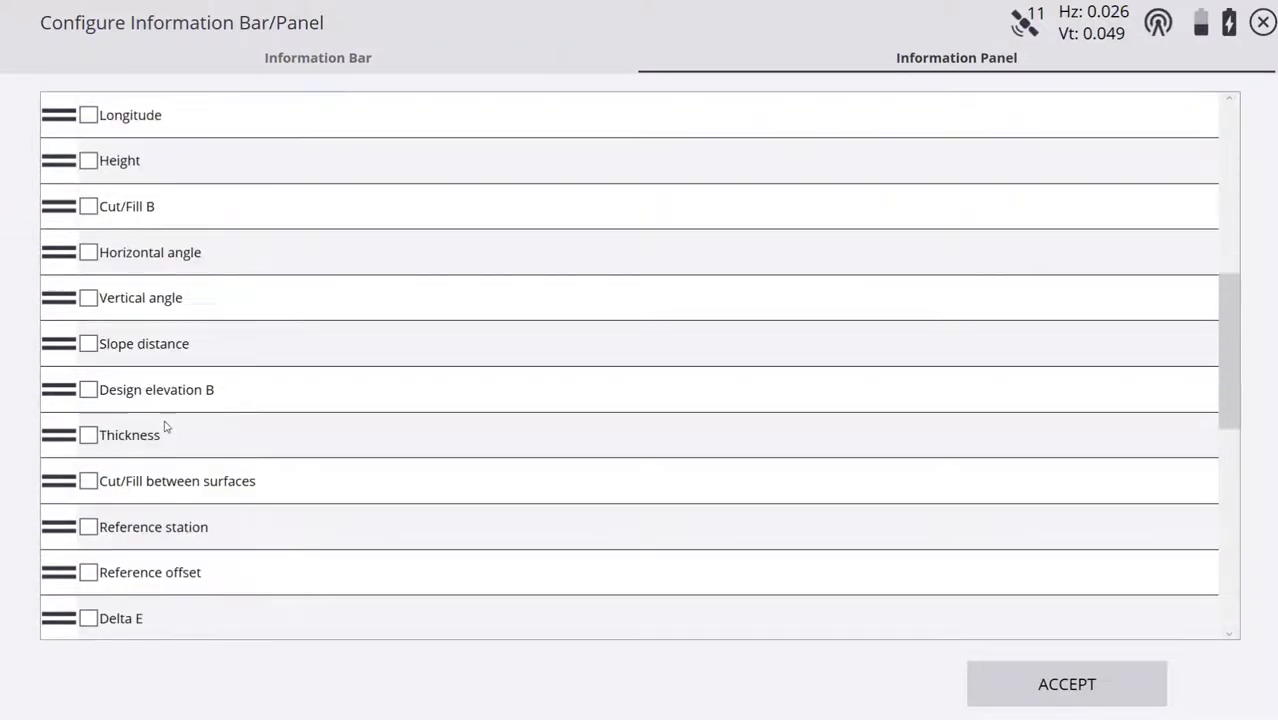
{"action": "scroll", "scroll_direction": "down", "scroll_amount": 3}
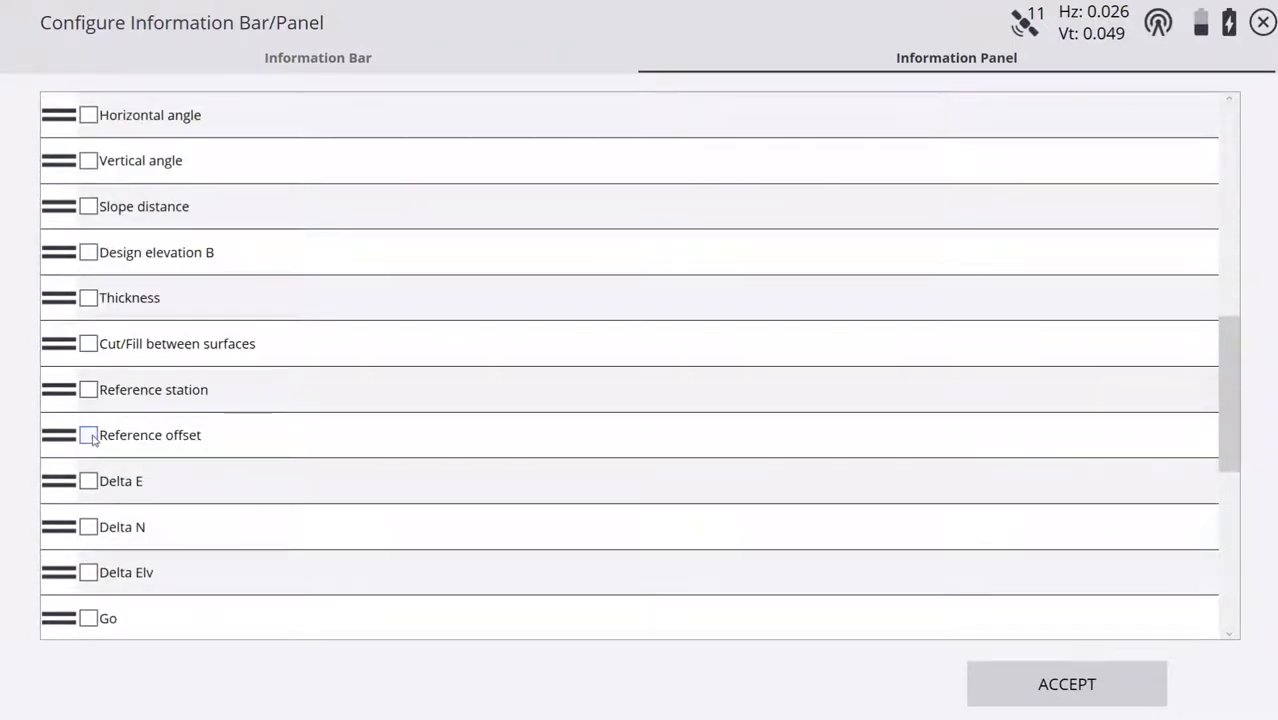
{"action": "left_click", "coordinate": [82, 435]}
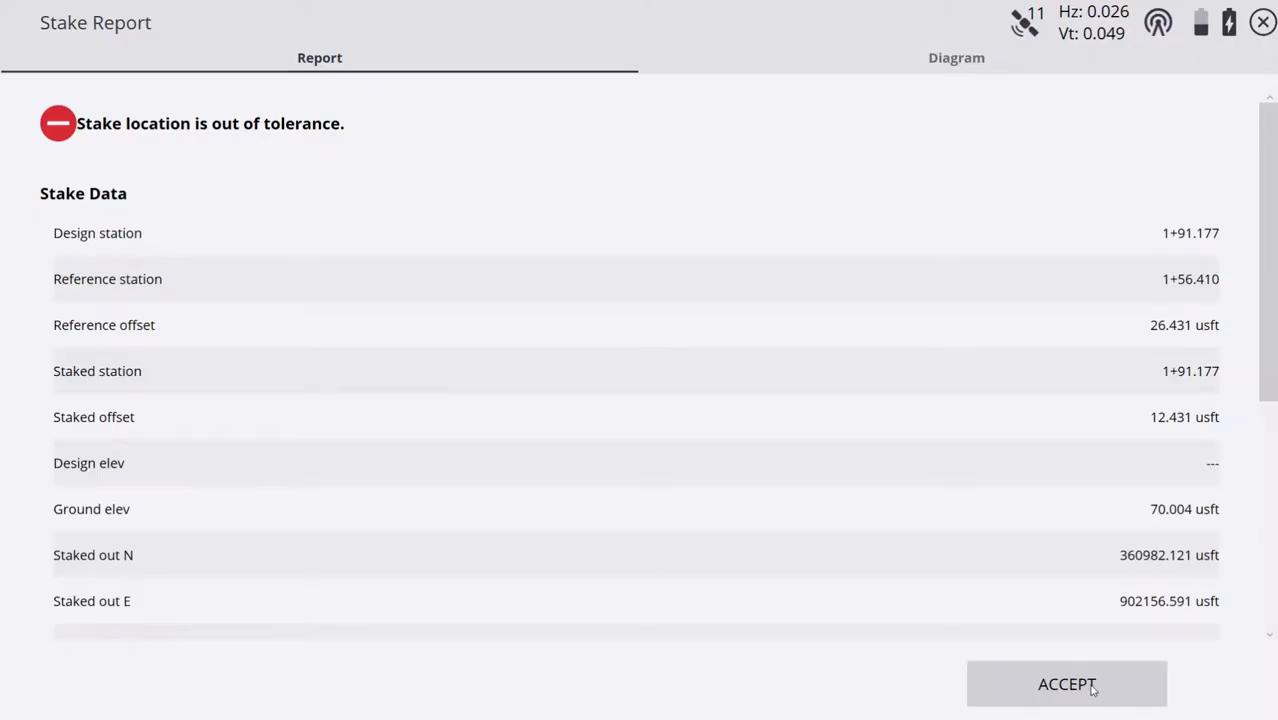
{"action": "mouse_move", "coordinate": [158, 325]}
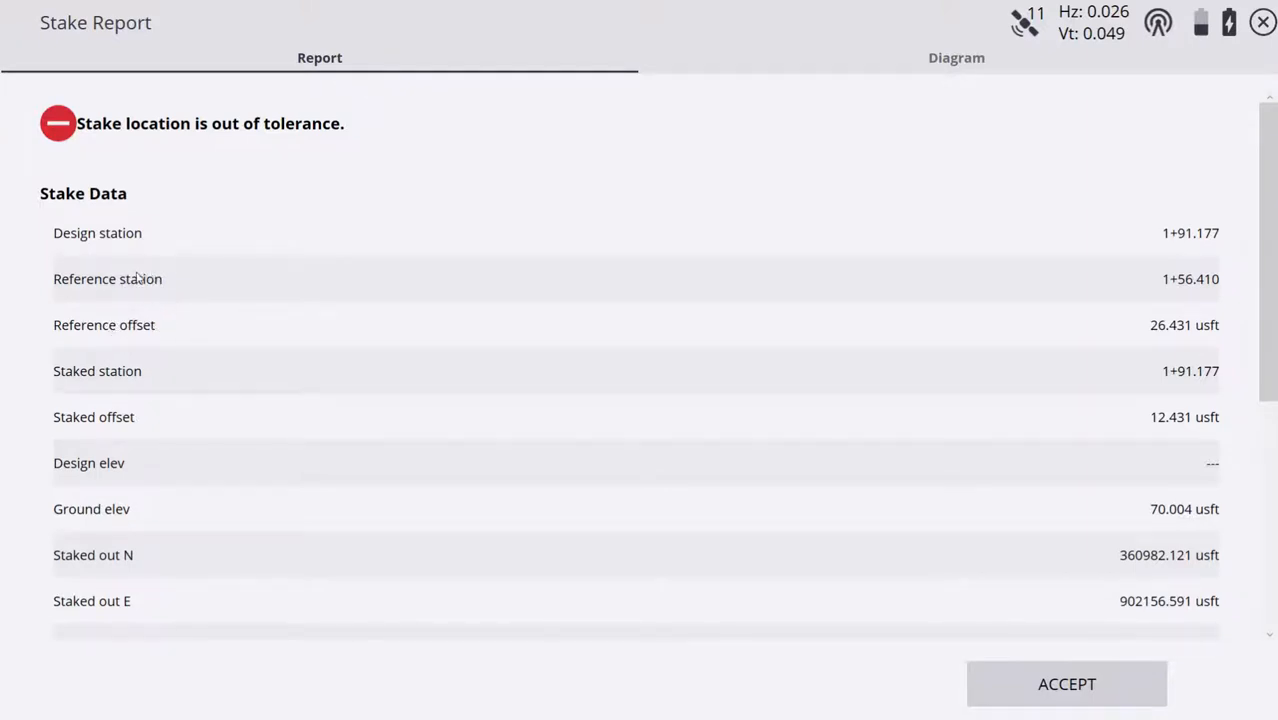
{"action": "mouse_move", "coordinate": [113, 429]}
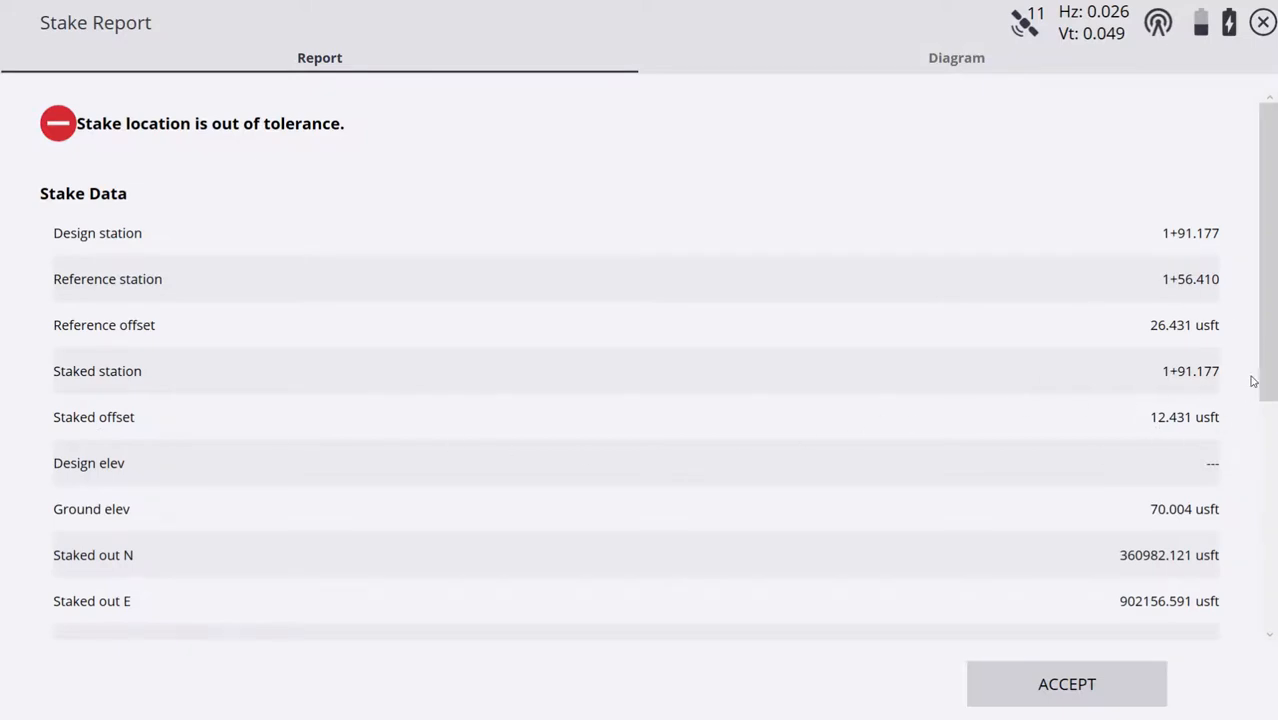
{"action": "mouse_move", "coordinate": [1115, 375]}
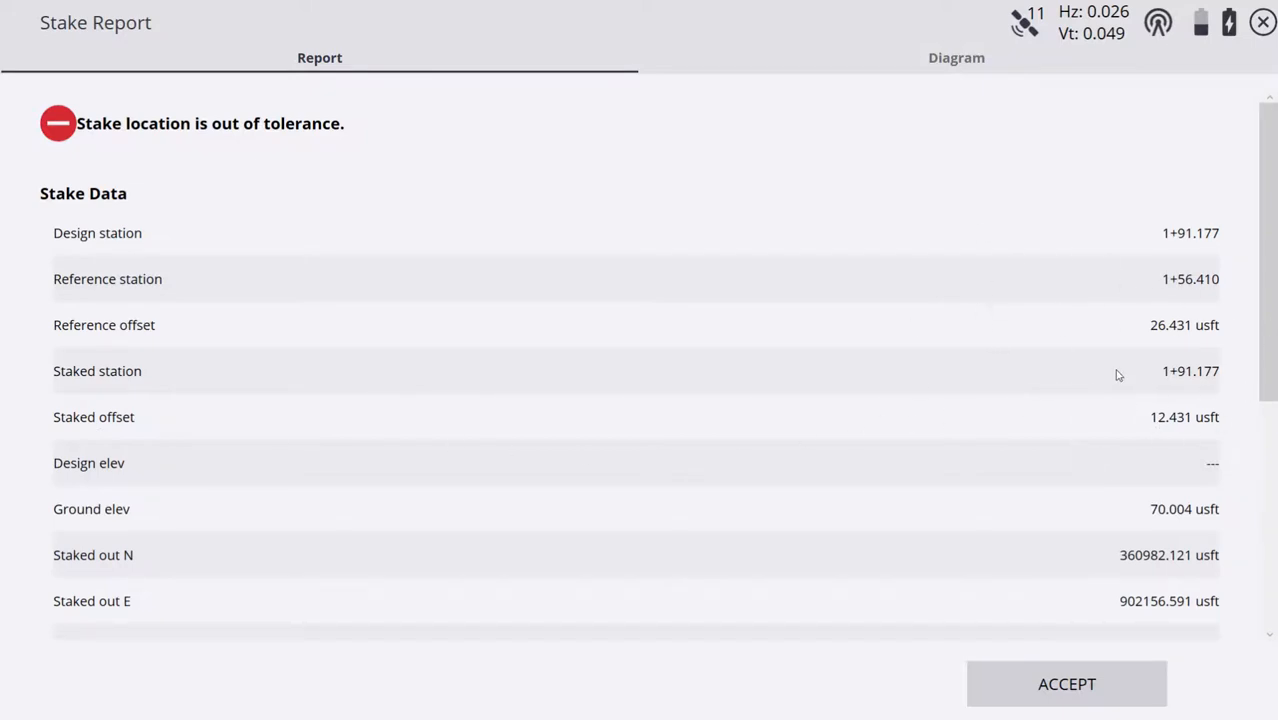